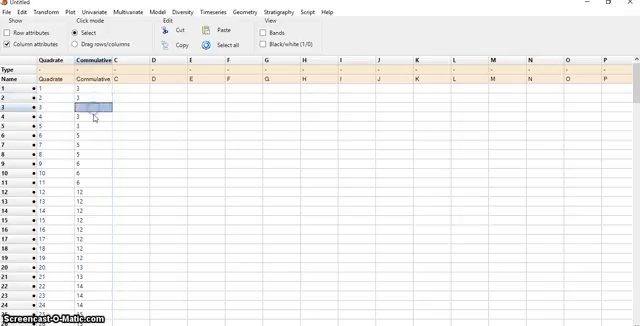
# Select the Quadrate and Cumulative species data to fit a curve to
pyautogui.click(90, 130)
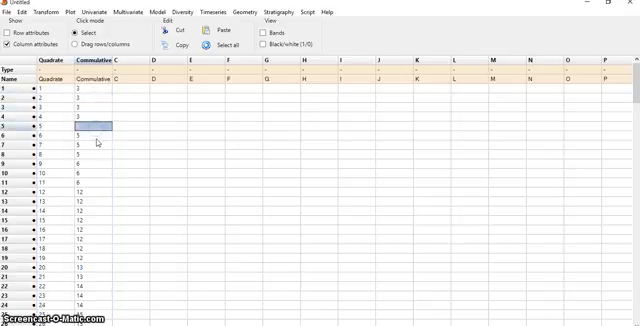
pyautogui.click(97, 137)
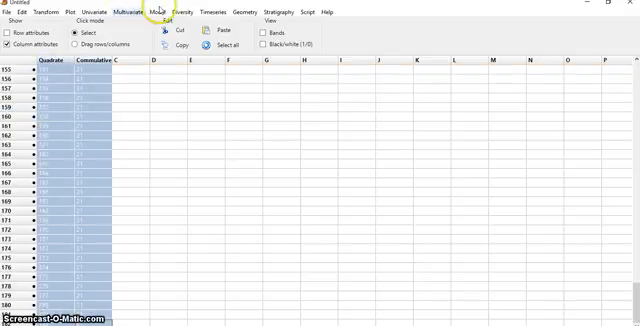
pyautogui.click(163, 11)
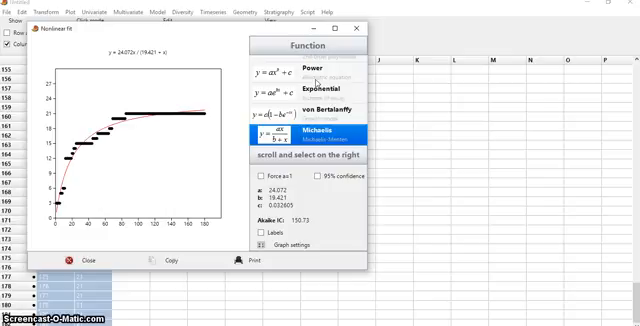
# Switch the nonlinear fit function from Michaelis-Menten to von Bertalanffy
pyautogui.click(290, 112)
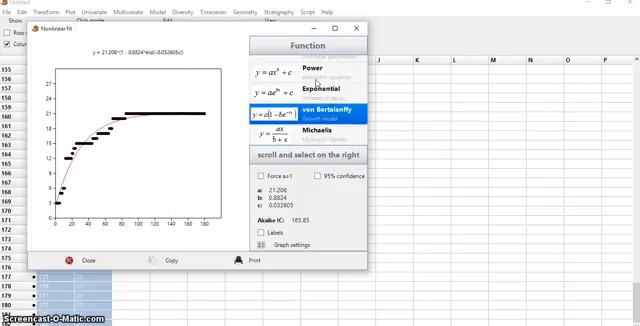